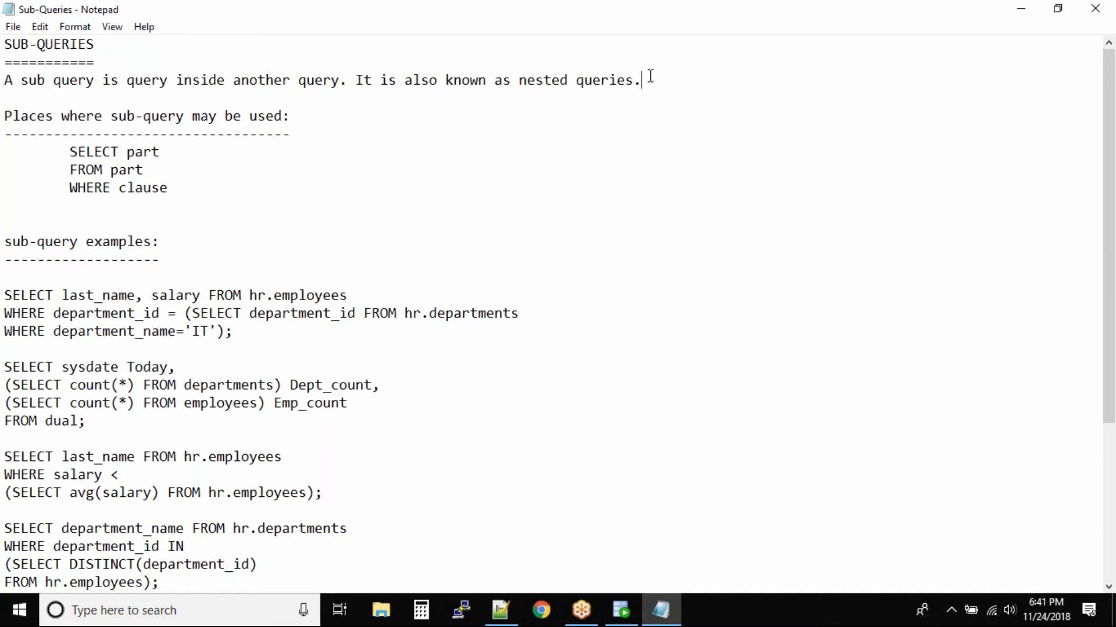
Step: Add 'HAVING clause' as the fourth sub-query usage place, below 'WHERE clause'
{"action": "double_click", "coordinate": [14, 115]}
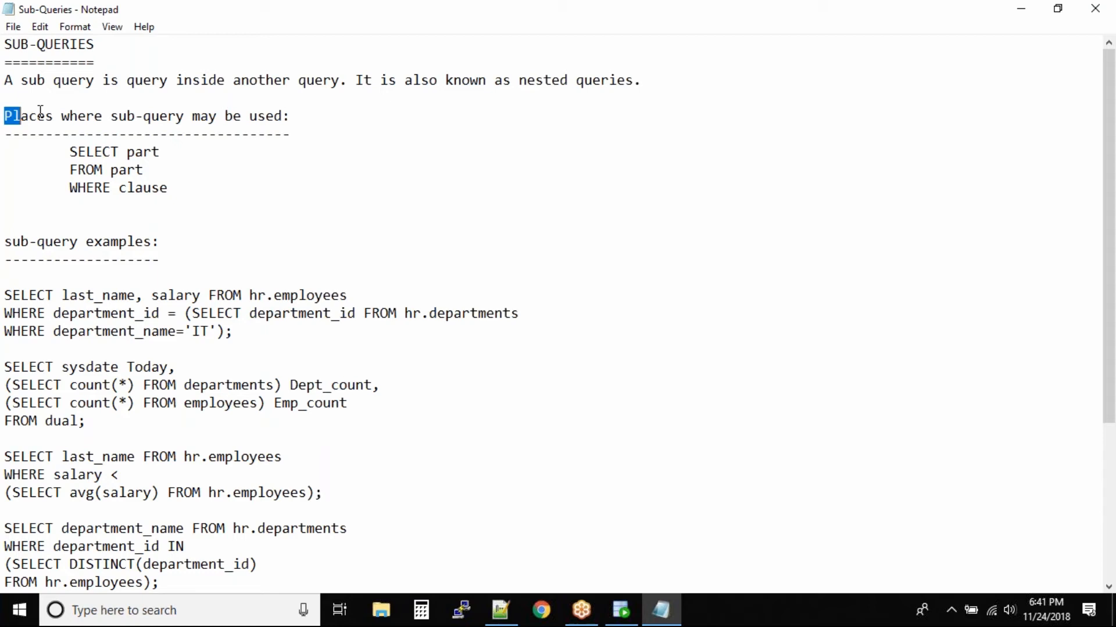
{"action": "left_click", "coordinate": [168, 188]}
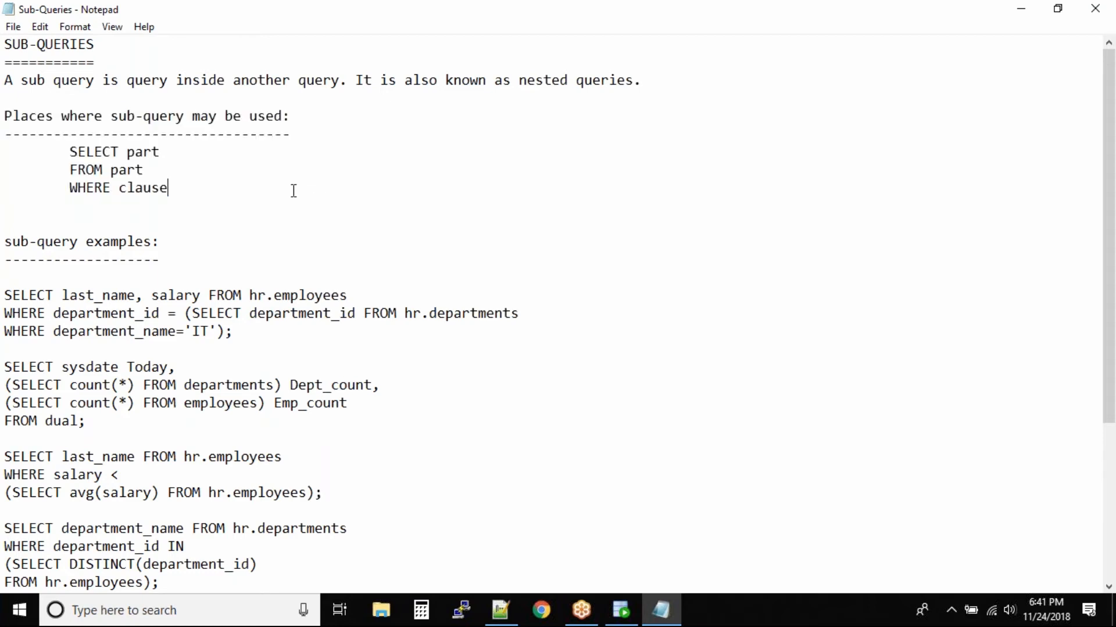
{"action": "double_click", "coordinate": [93, 151]}
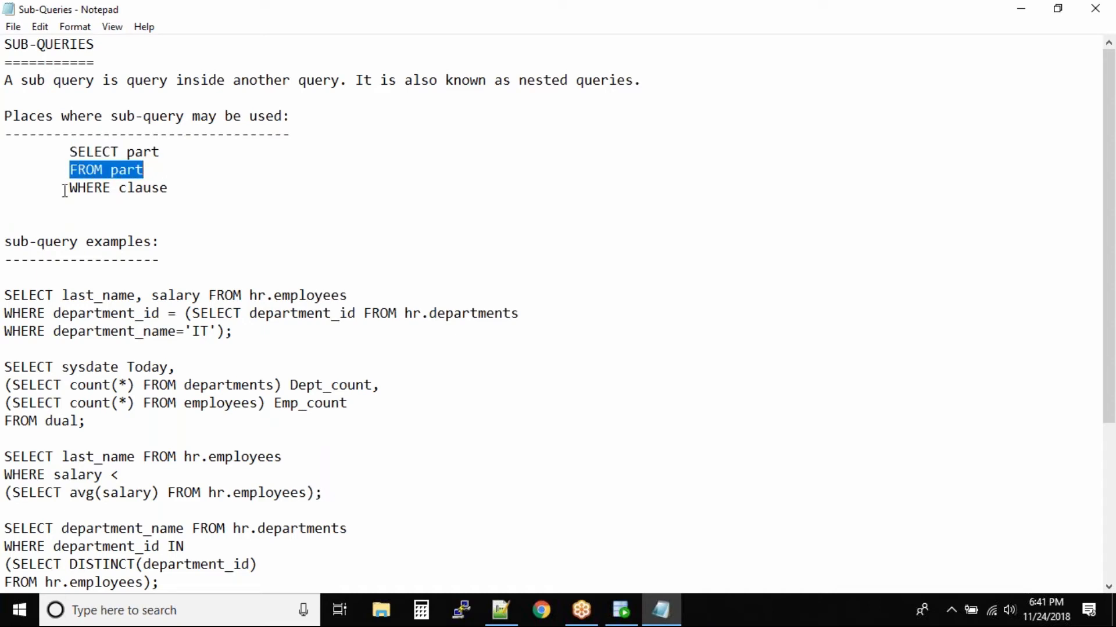
{"action": "double_click", "coordinate": [89, 188]}
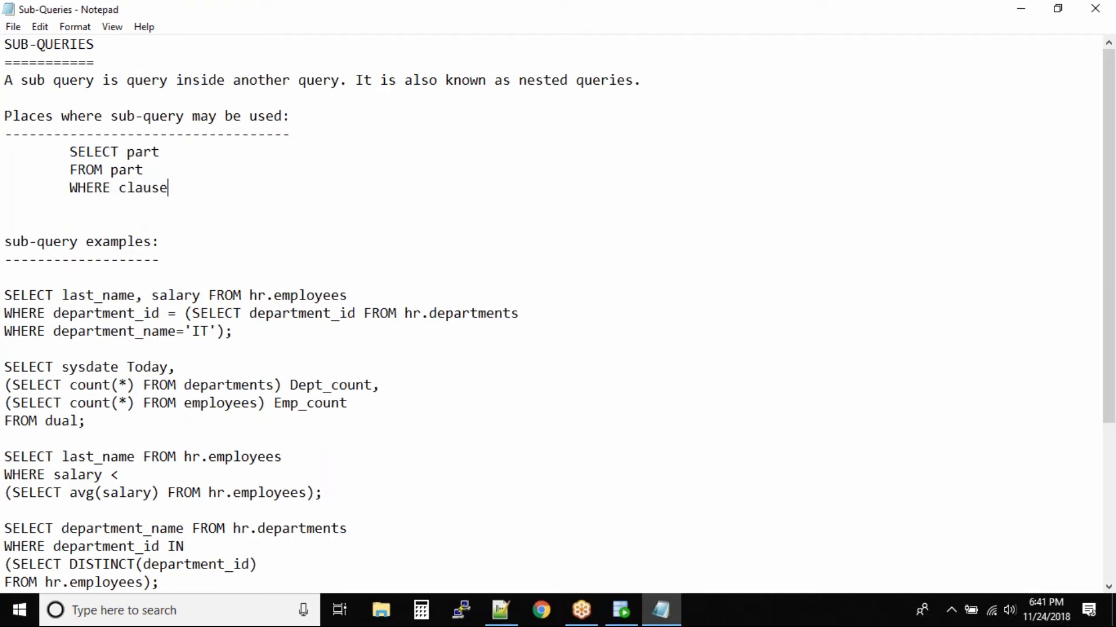
{"action": "type", "text": "HAVING c"}
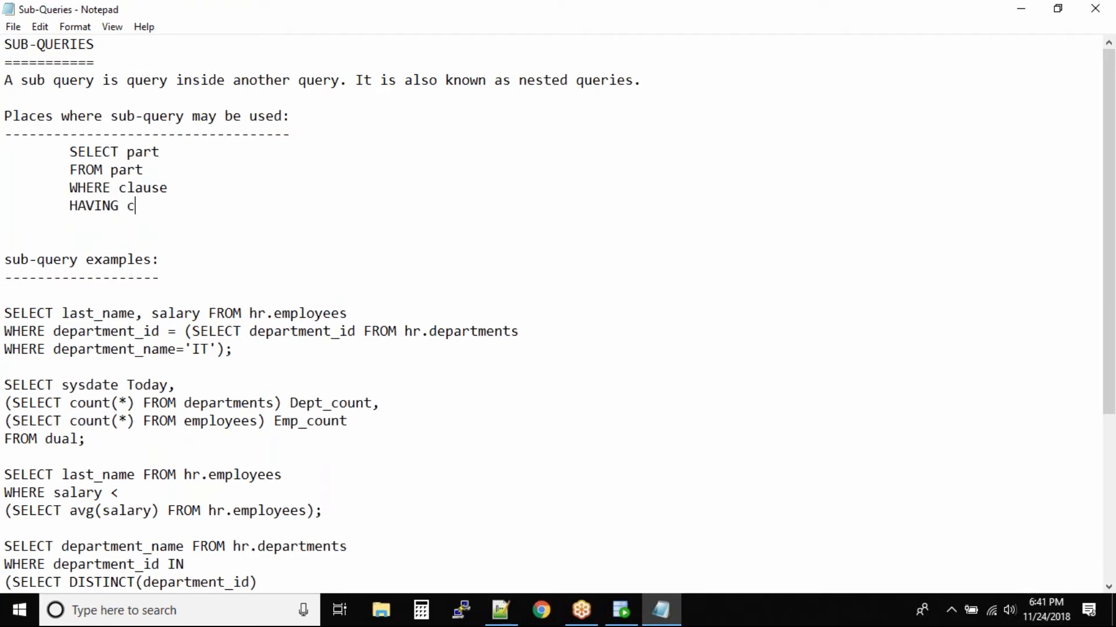
{"action": "type", "text": "lause"}
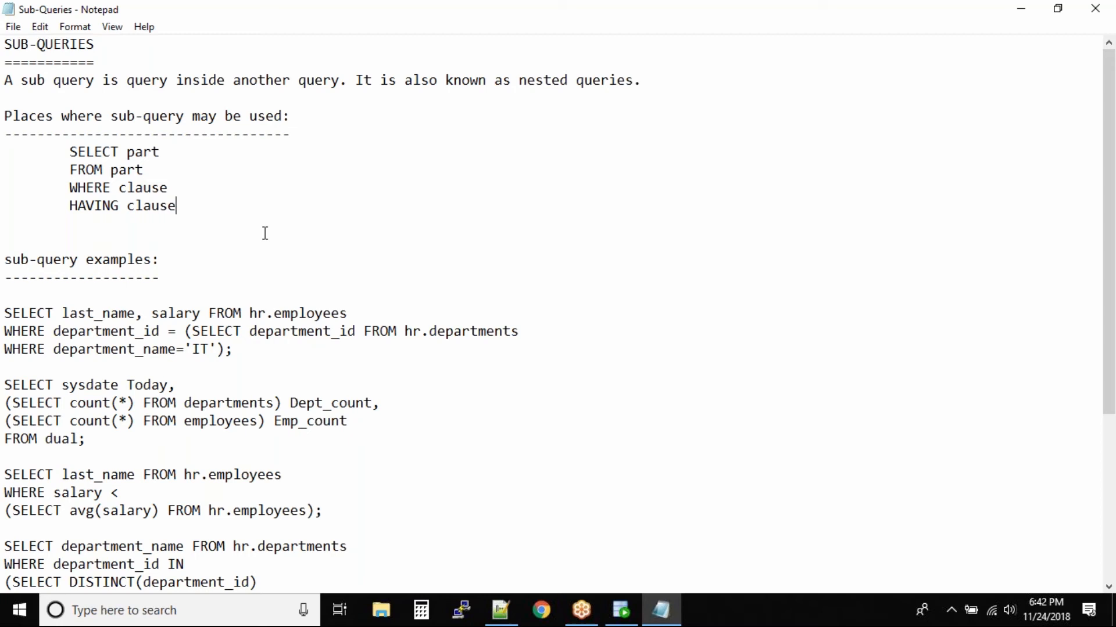
Step: Write a new line 'Parent query --> sub query' beneath the usage-place list
{"action": "type", "text": "Parent"}
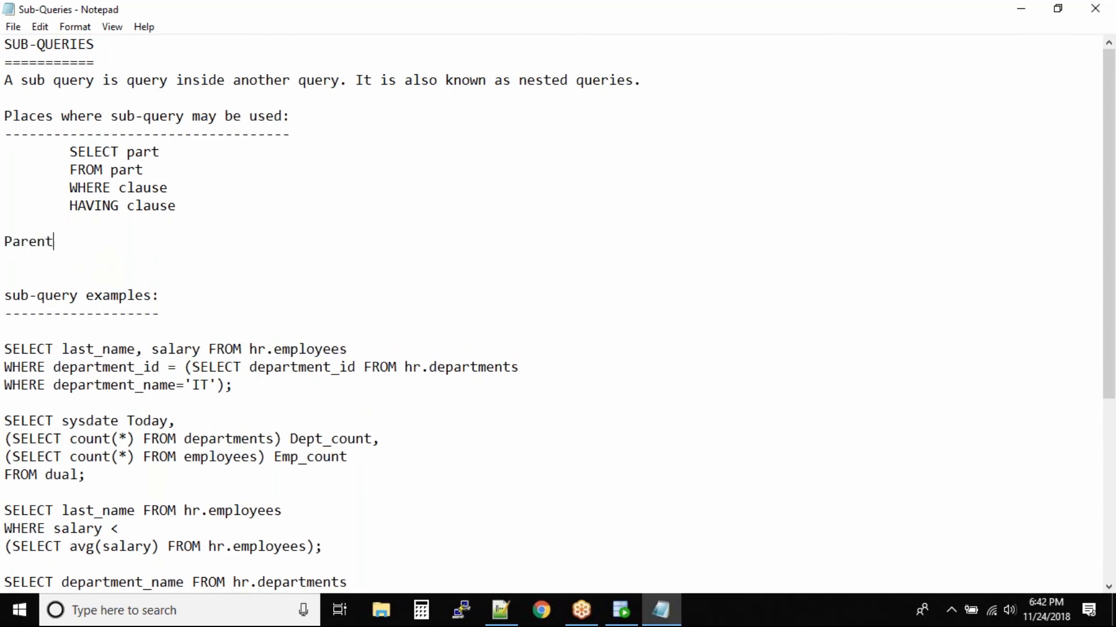
{"action": "type", "text": "query"}
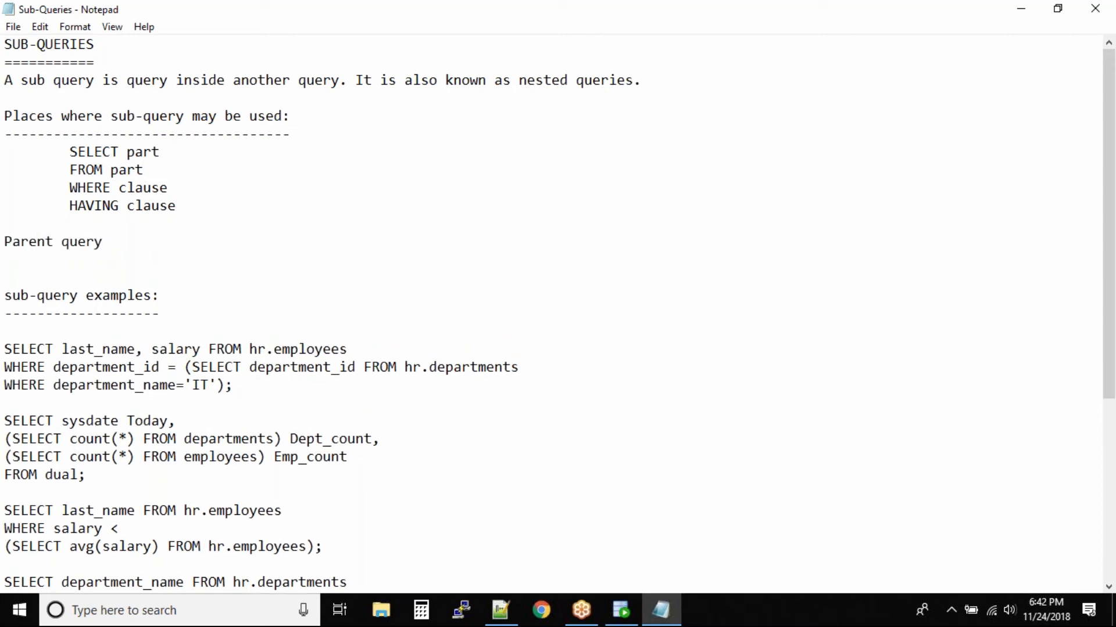
{"action": "type", "text": "--> sub"}
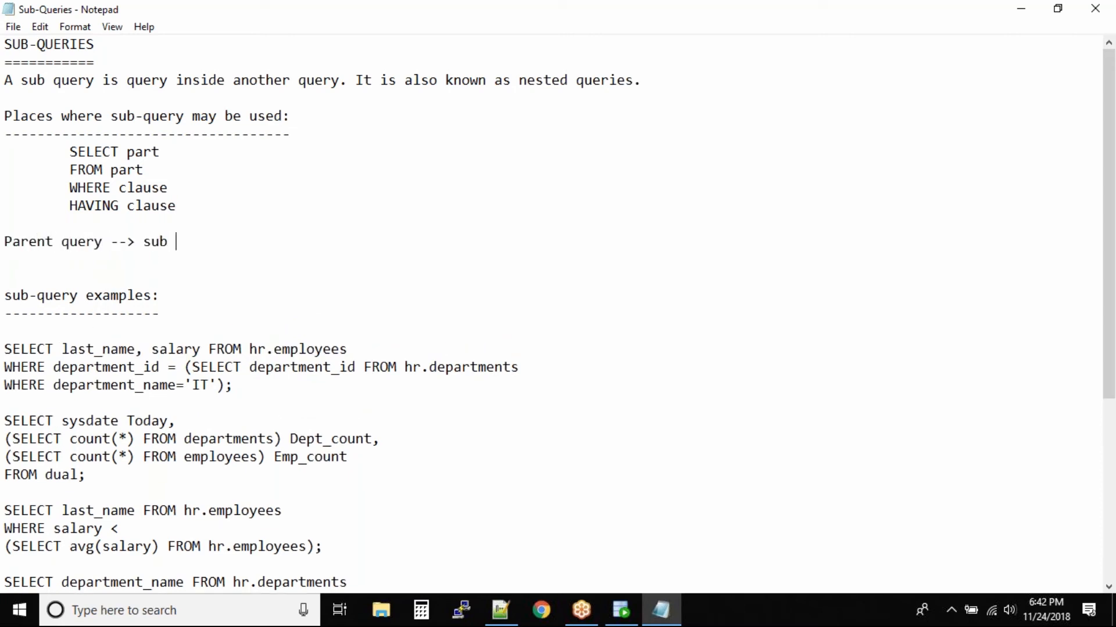
{"action": "type", "text": "query"}
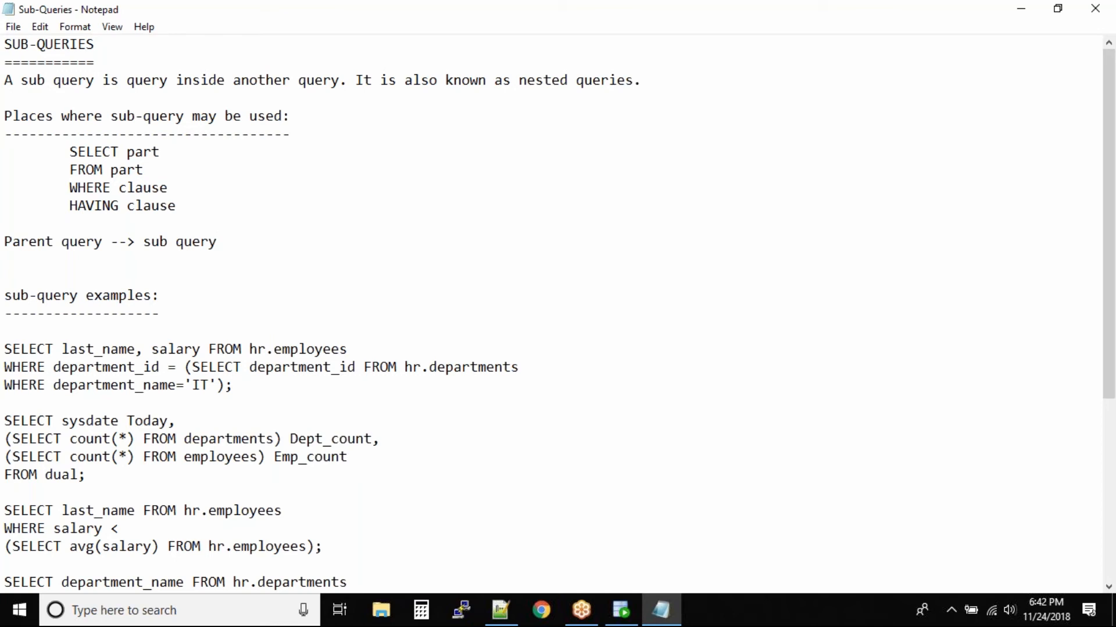
{"action": "left_click", "coordinate": [218, 241]}
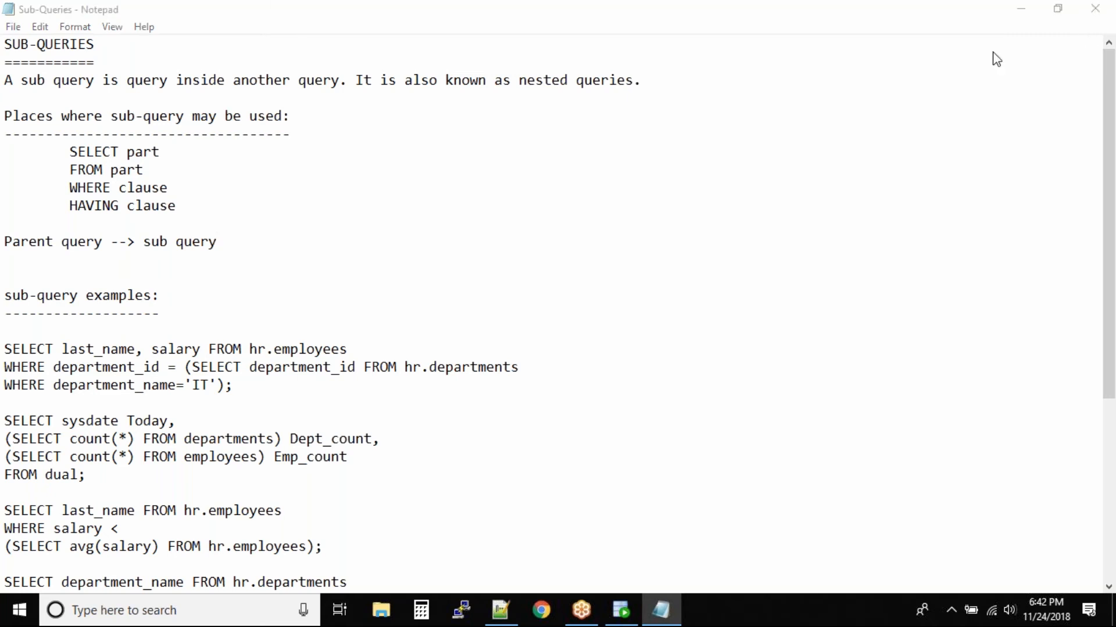
Step: Extend the chain line to 'Parent query --> sub query --> sub query --> sub query'
{"action": "left_click_drag", "start_coordinate": [4, 242], "coordinate": [217, 242]}
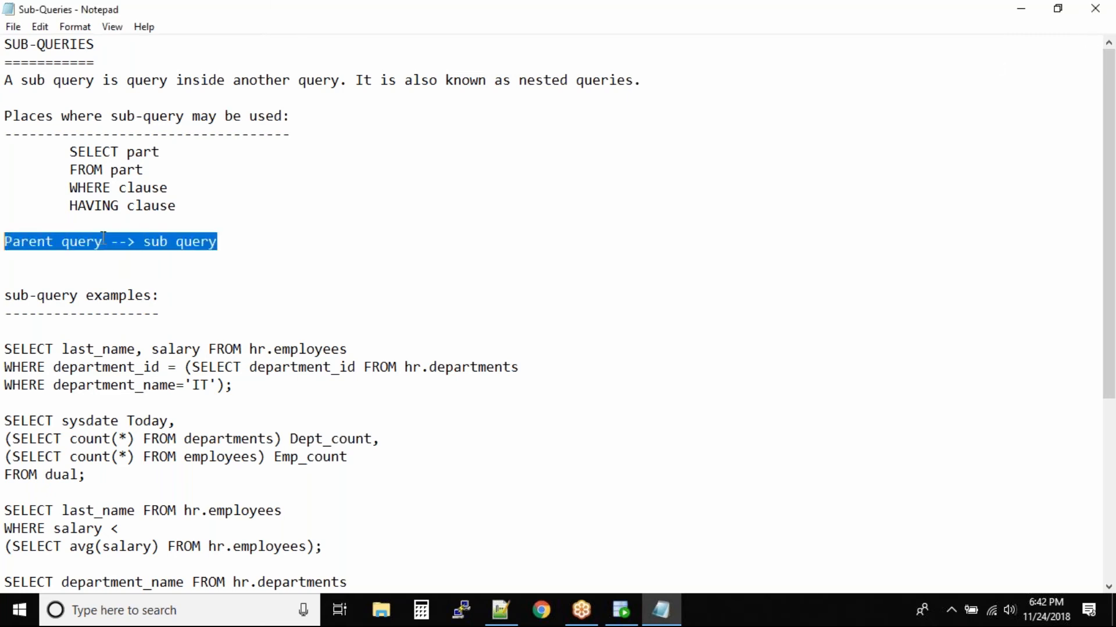
{"action": "mouse_move", "coordinate": [245, 243]}
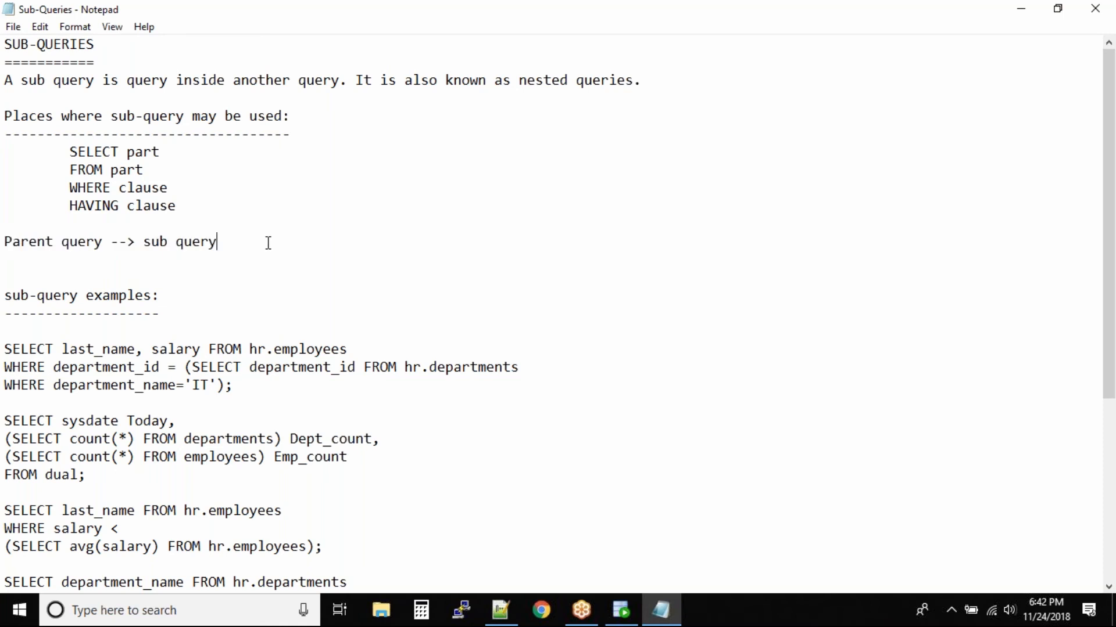
{"action": "type", "text": "-->"}
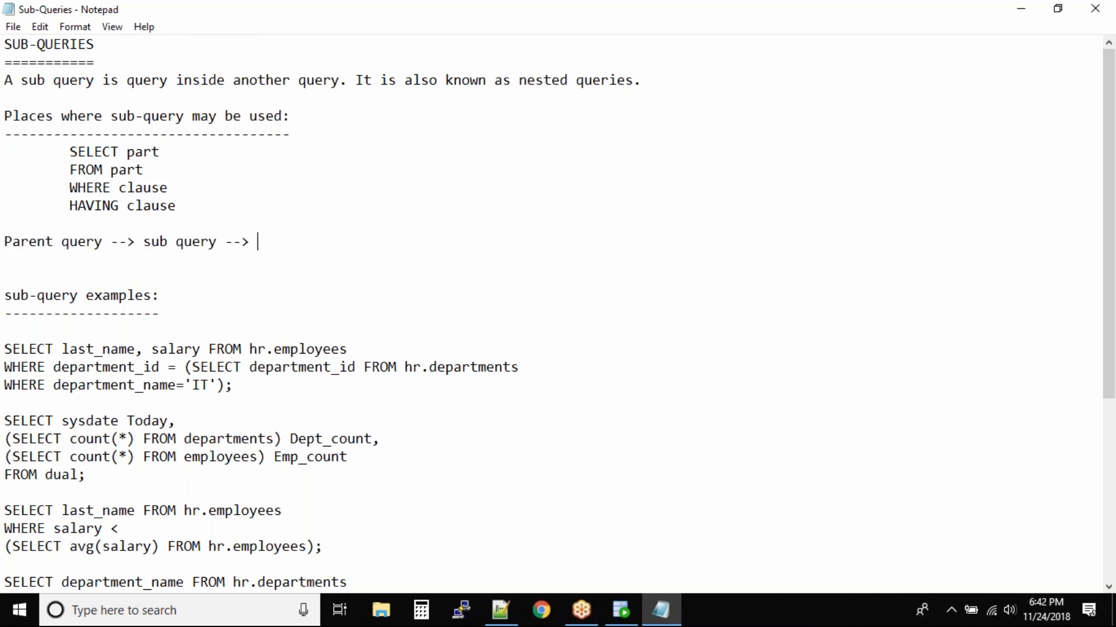
{"action": "type", "text": "sub que"}
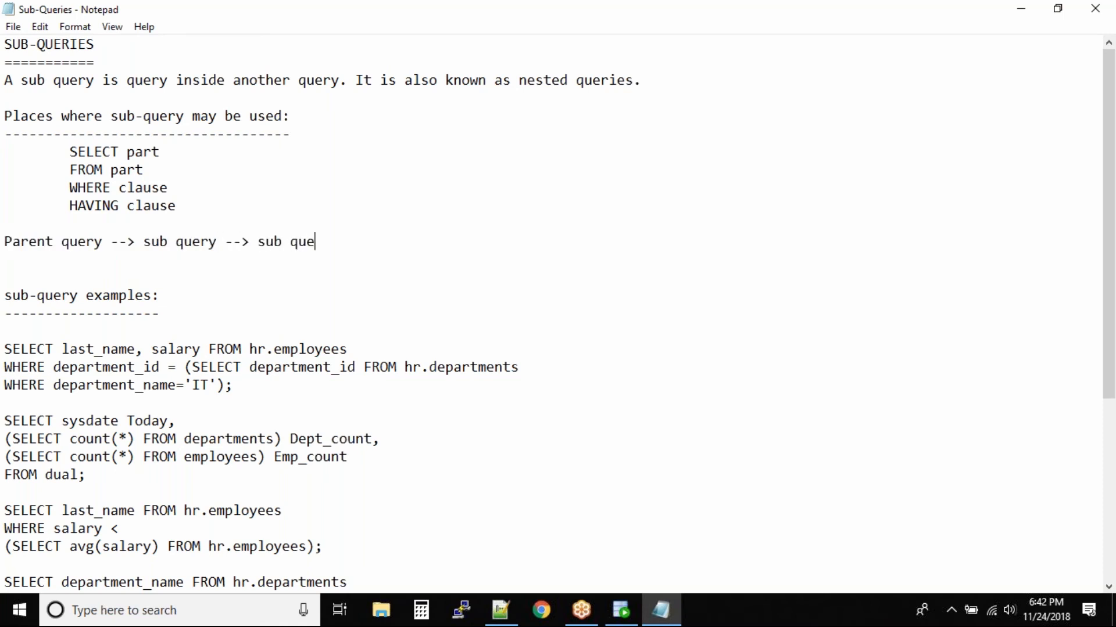
{"action": "type", "text": "ry -->"}
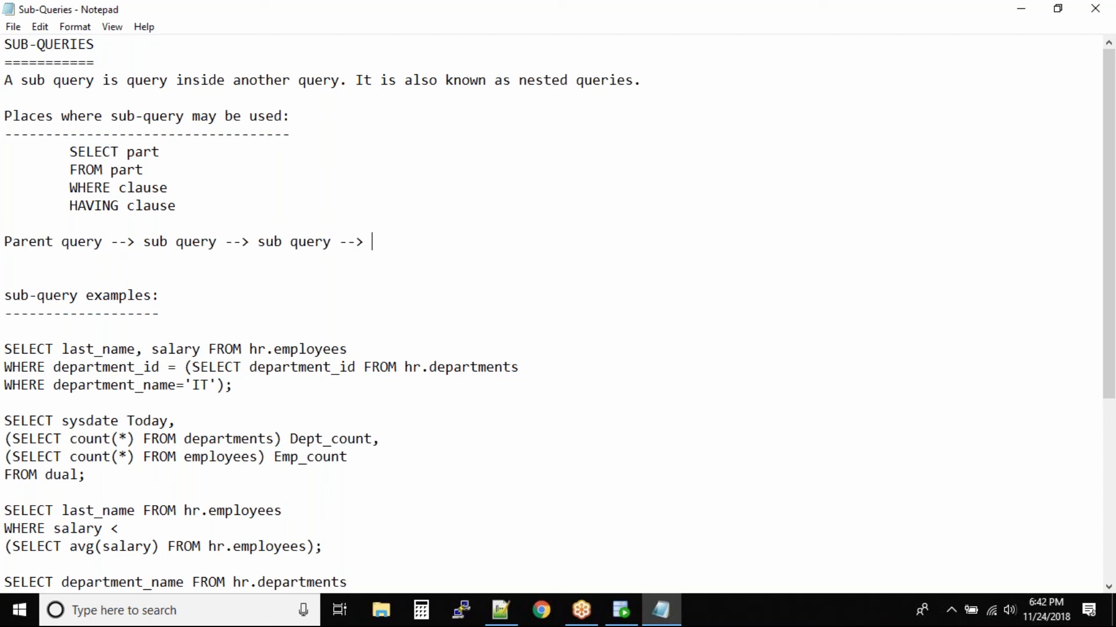
{"action": "type", "text": "sub query"}
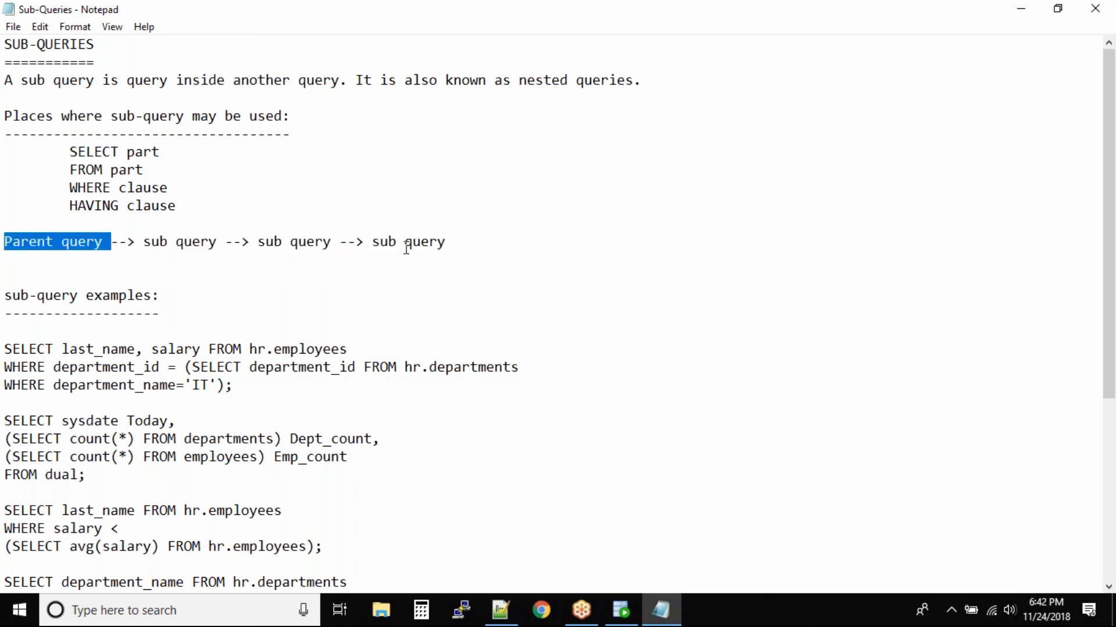
{"action": "left_click", "coordinate": [446, 242]}
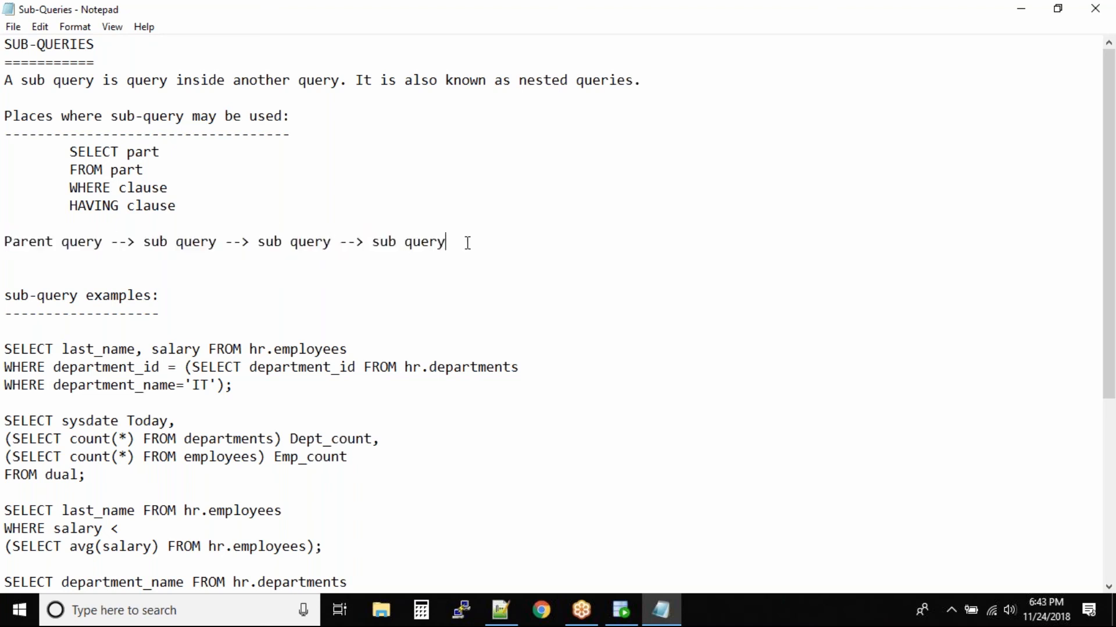
{"action": "double_click", "coordinate": [408, 242]}
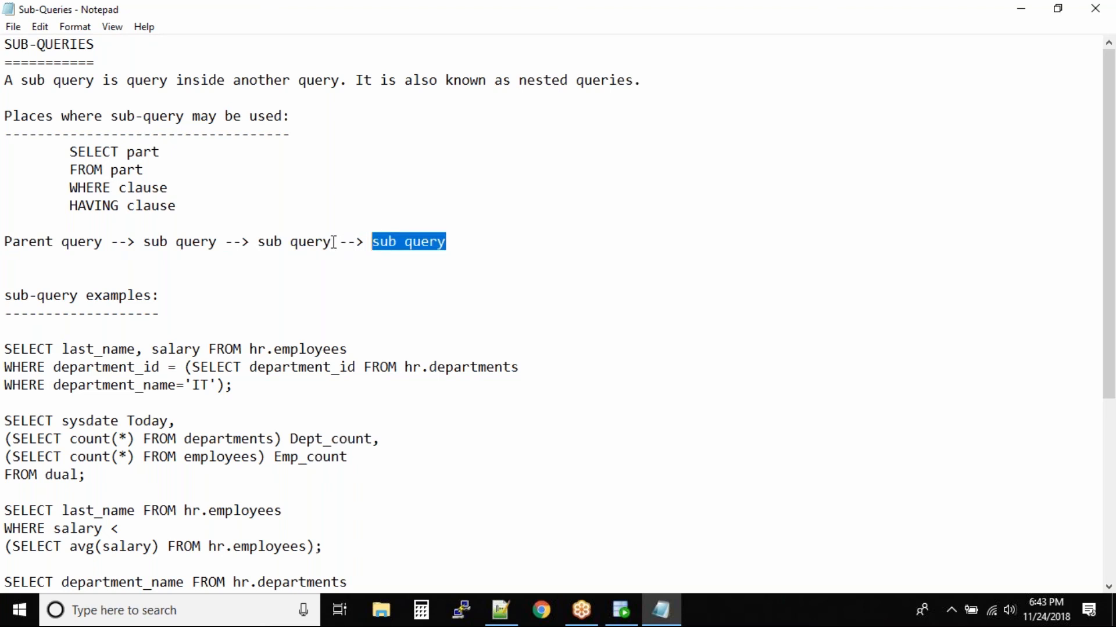
{"action": "double_click", "coordinate": [293, 242]}
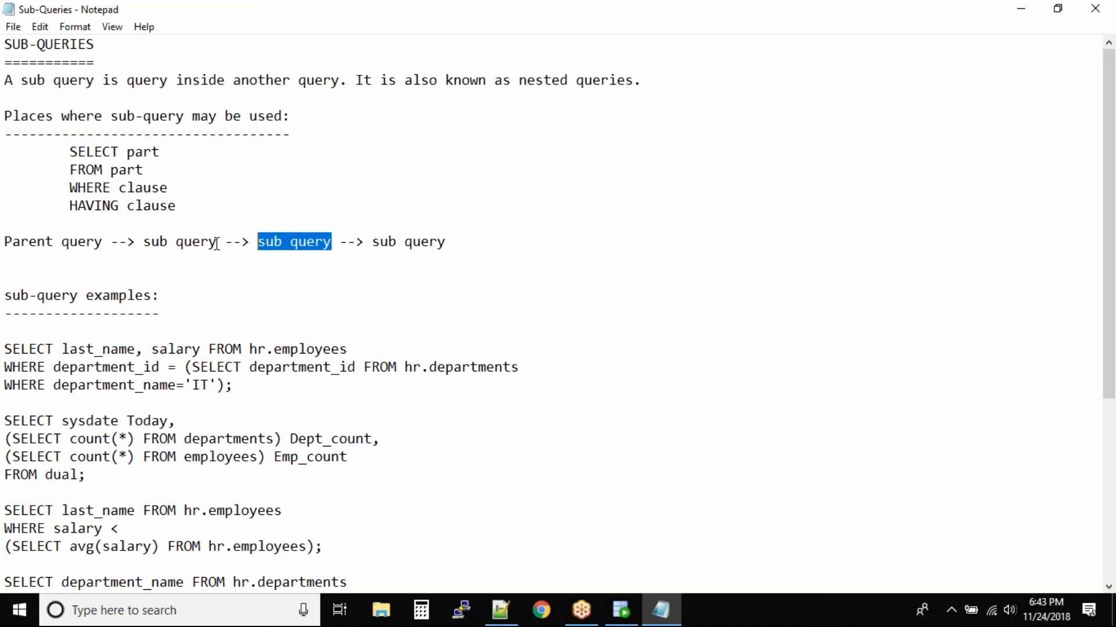
{"action": "double_click", "coordinate": [179, 242]}
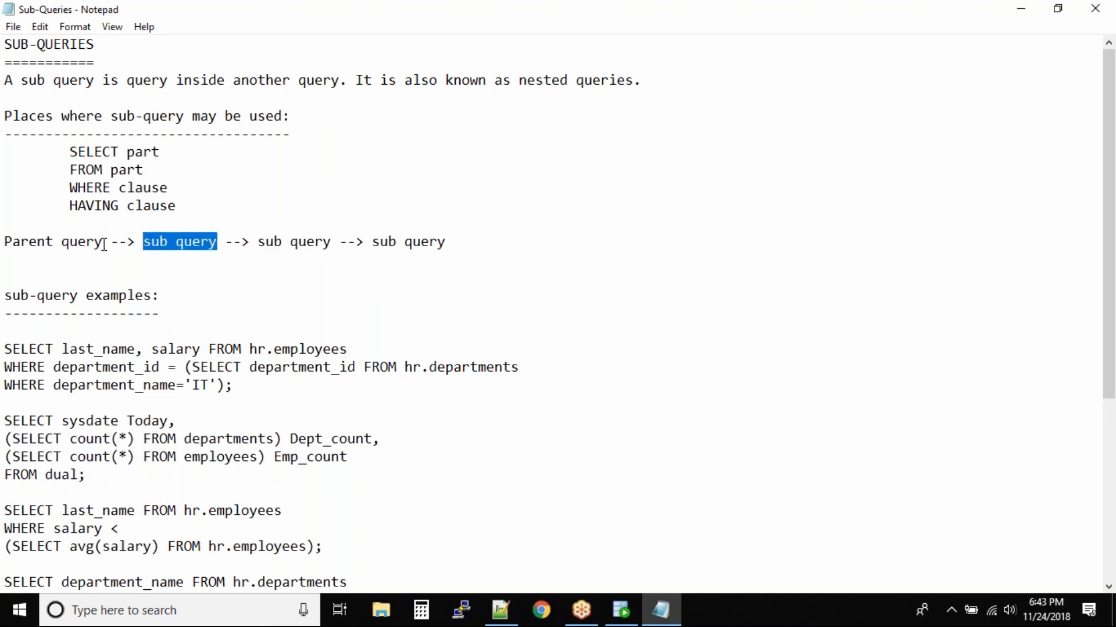
{"action": "double_click", "coordinate": [52, 242]}
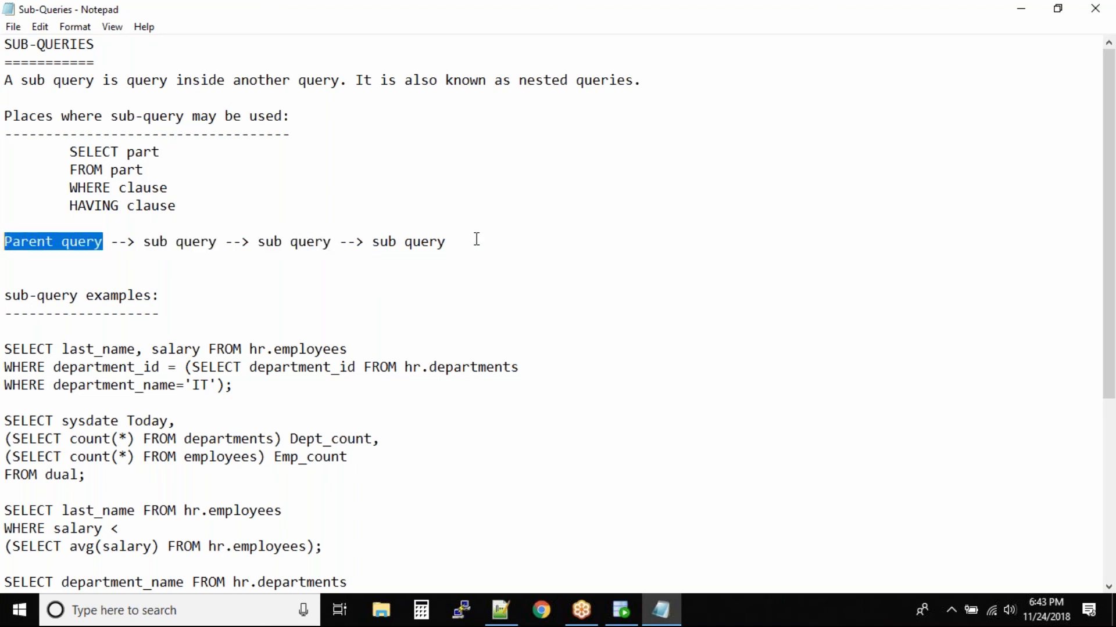